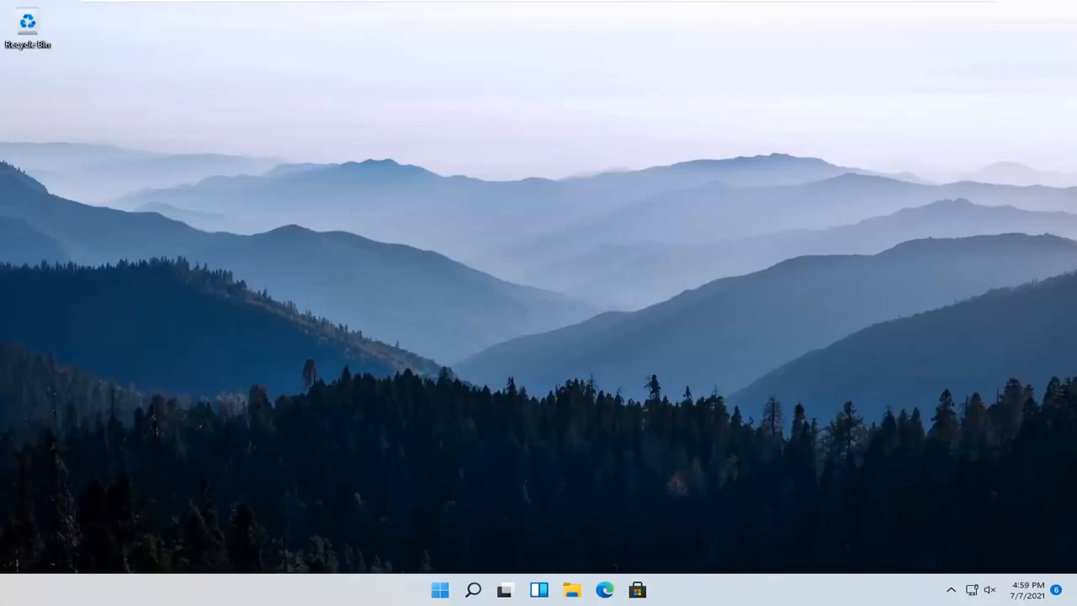
mouse_move(804, 416)
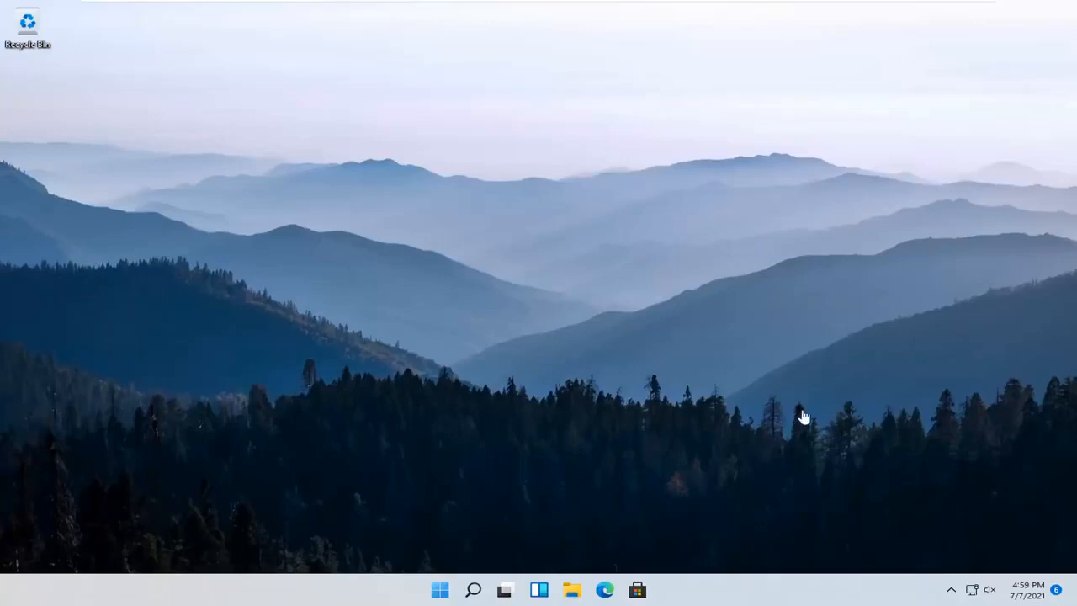
Launch Settings from the Start button's right-click Quick Link menu.
right_click(441, 589)
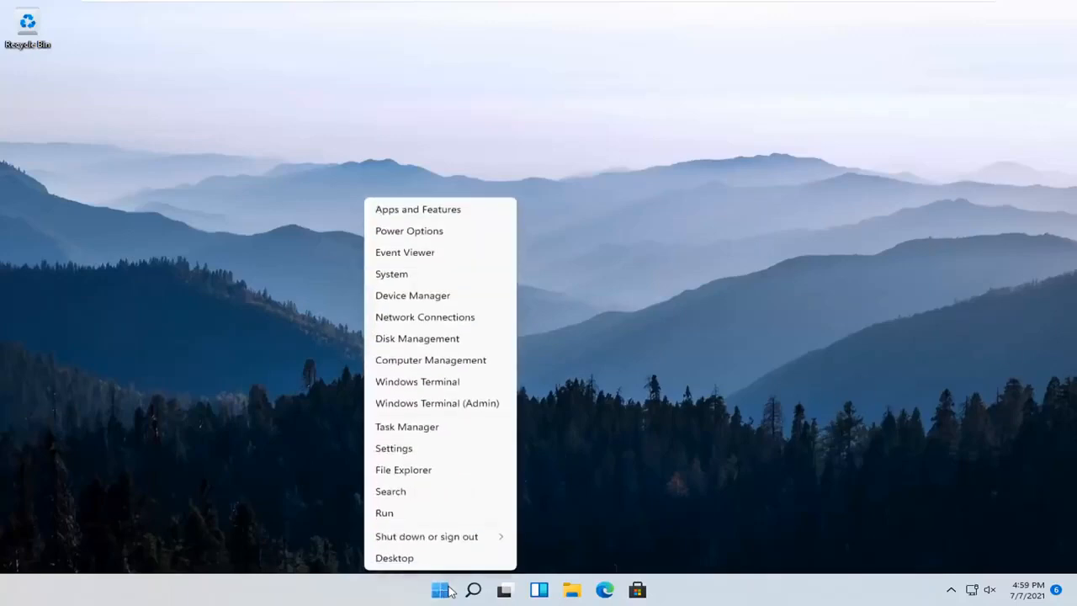
left_click(393, 448)
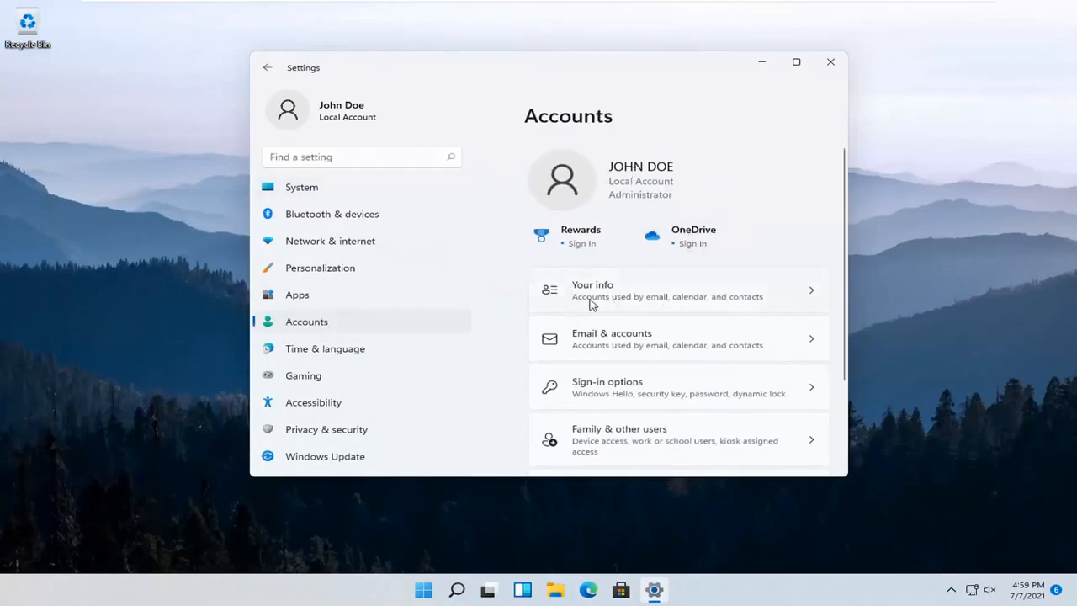
mouse_move(621, 304)
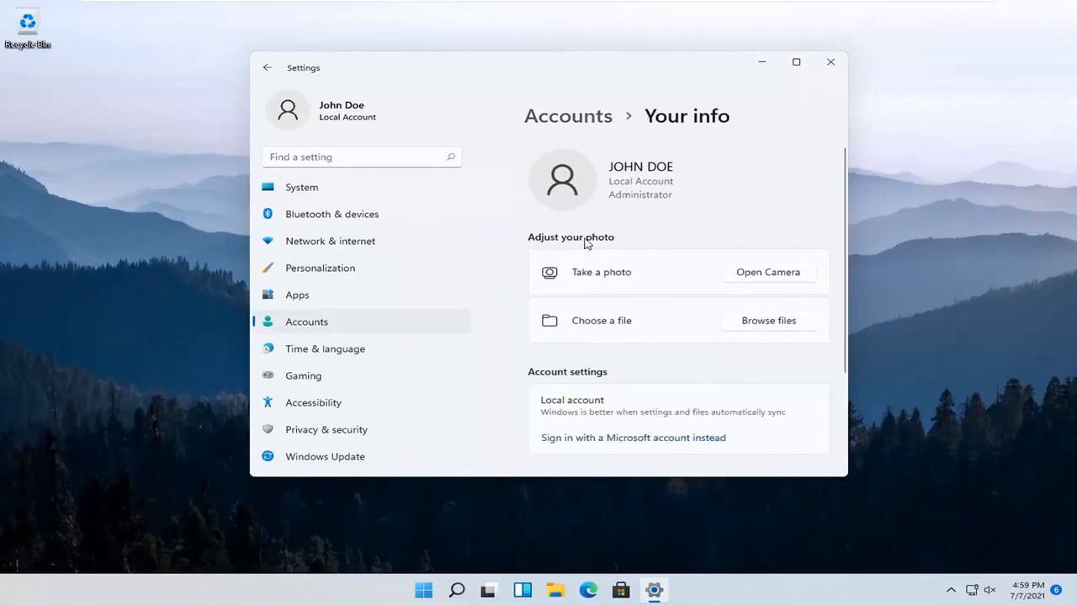
mouse_move(768, 280)
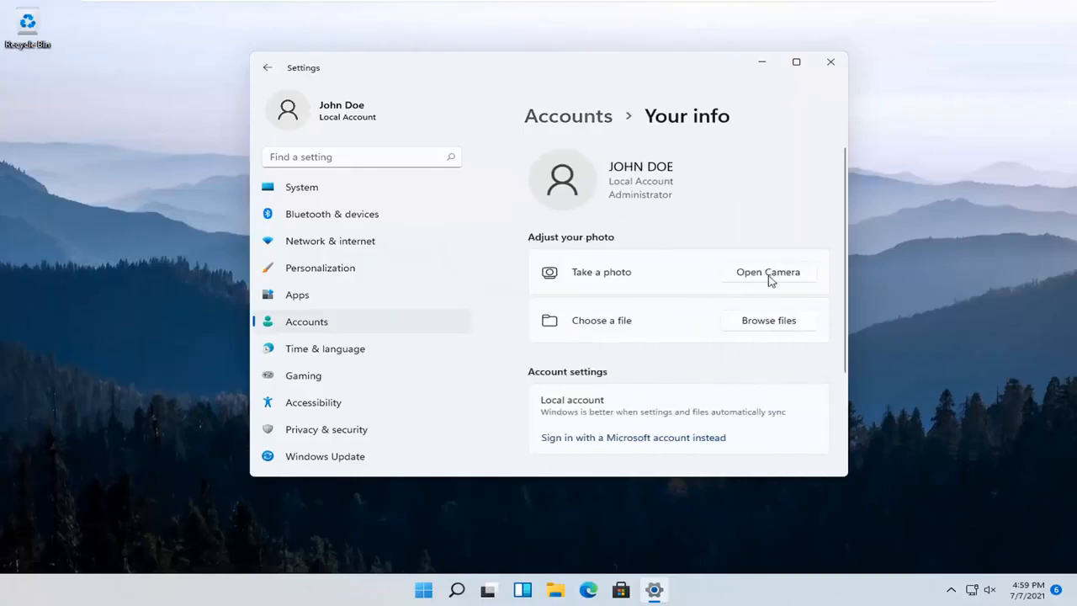
mouse_move(782, 331)
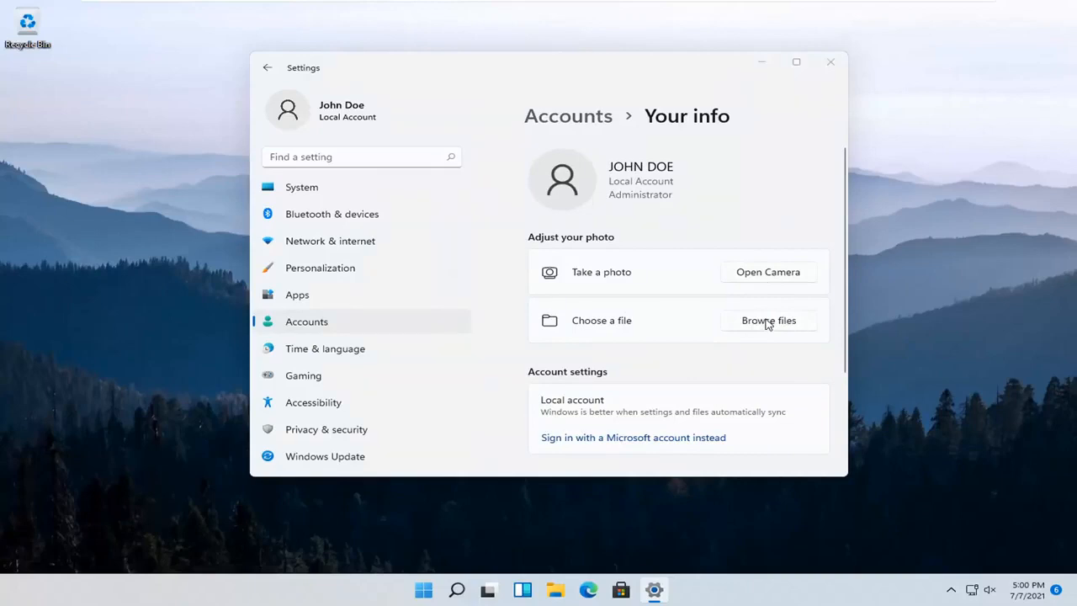
On Your info, open Browse files for the account picture, then cancel without choosing.
left_click(767, 320)
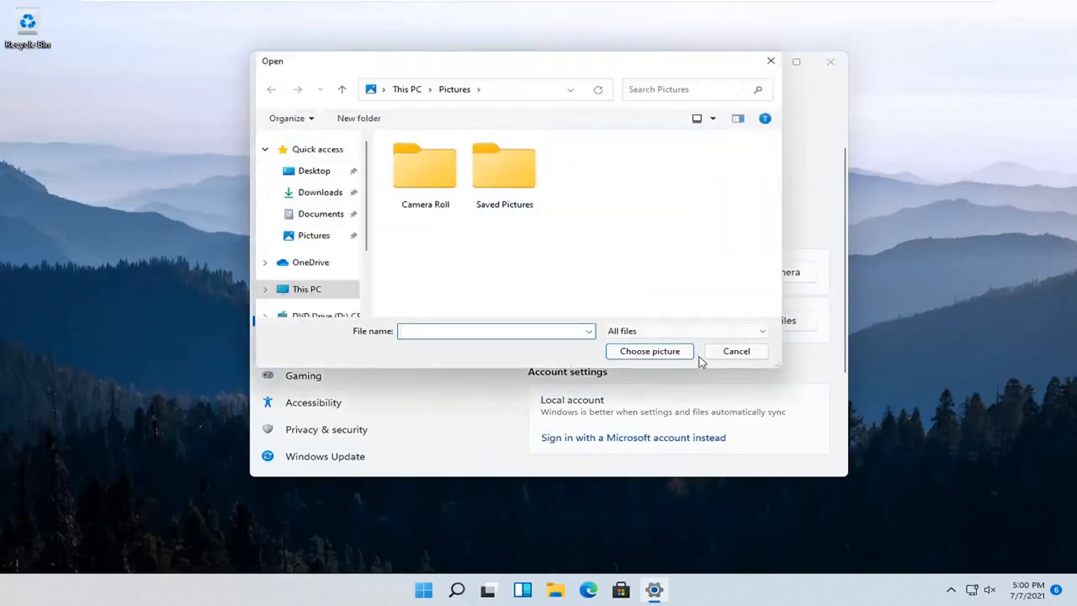
left_click(736, 351)
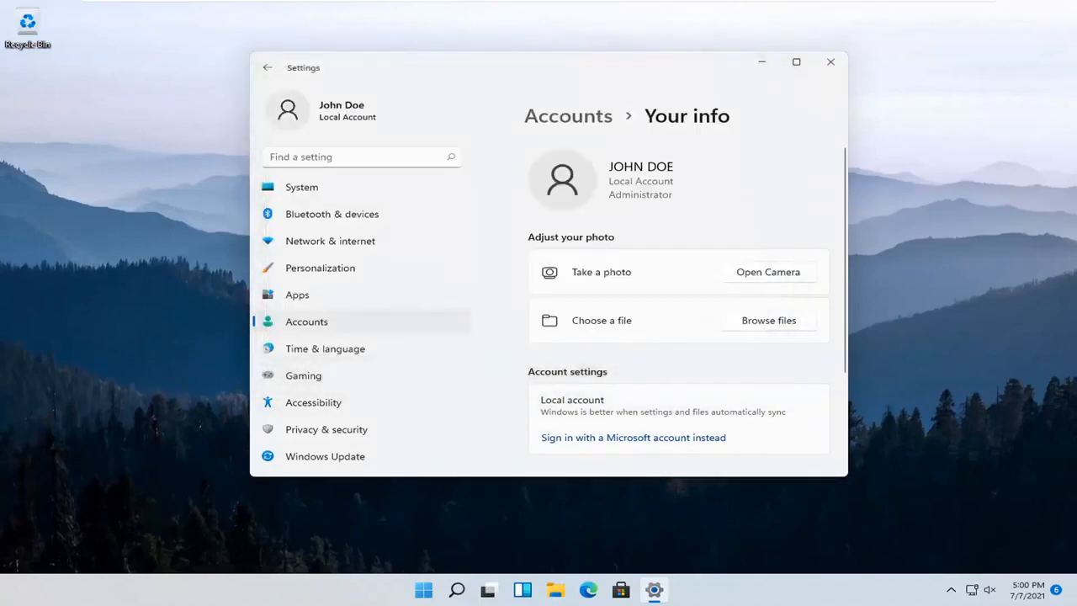